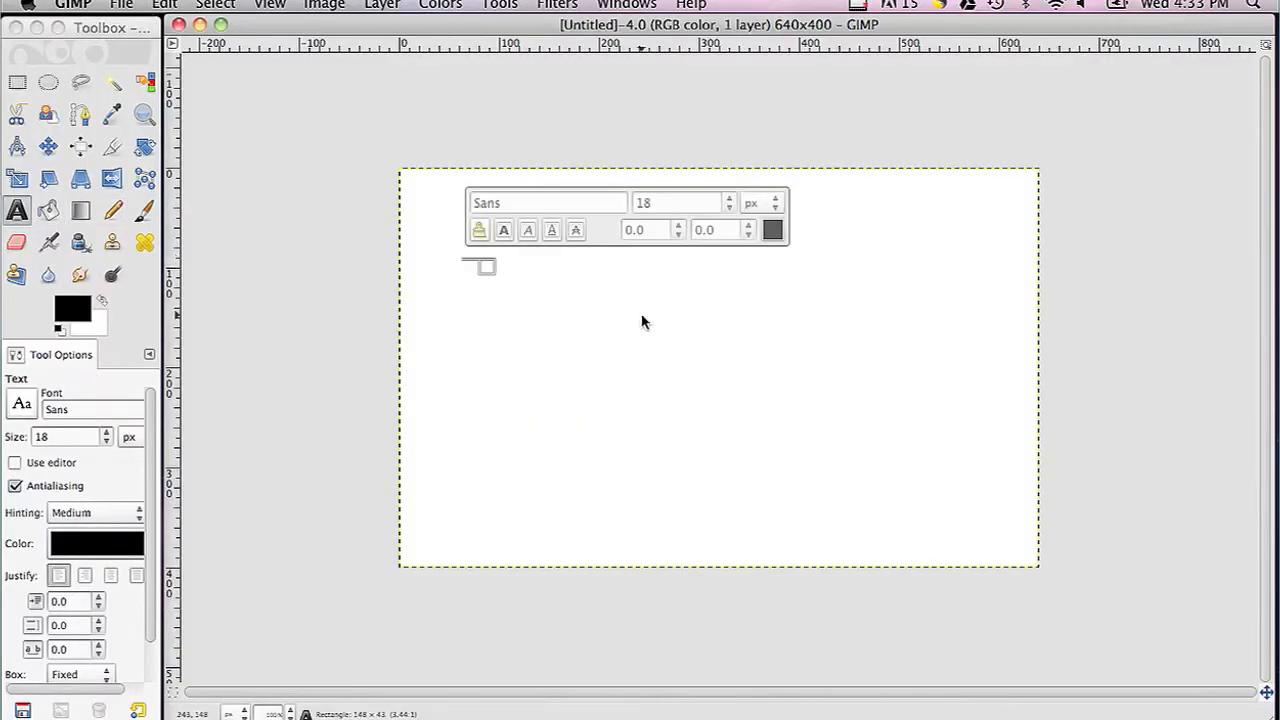
- Drag a text box near the top-left, enter 'This is my text.' and underline it
{"action": "left_click_drag", "start_coordinate": [478, 264], "coordinate": [958, 424]}
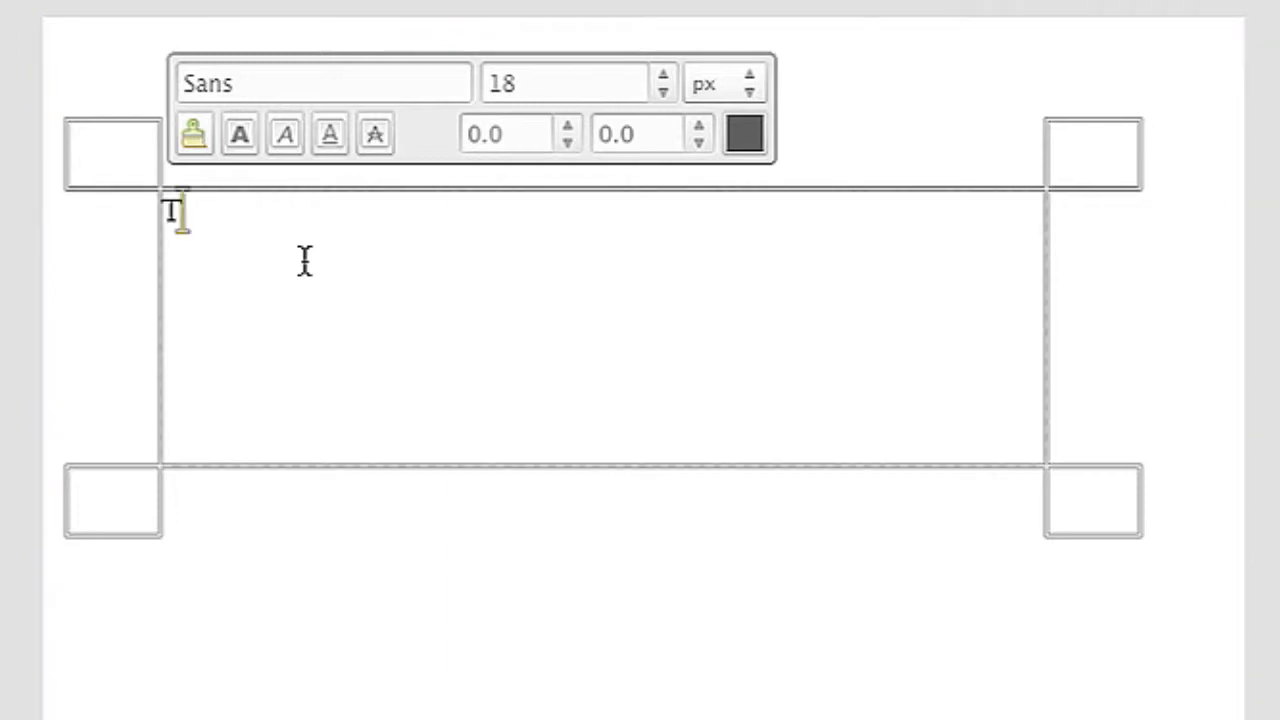
{"action": "type", "text": "This is my text"}
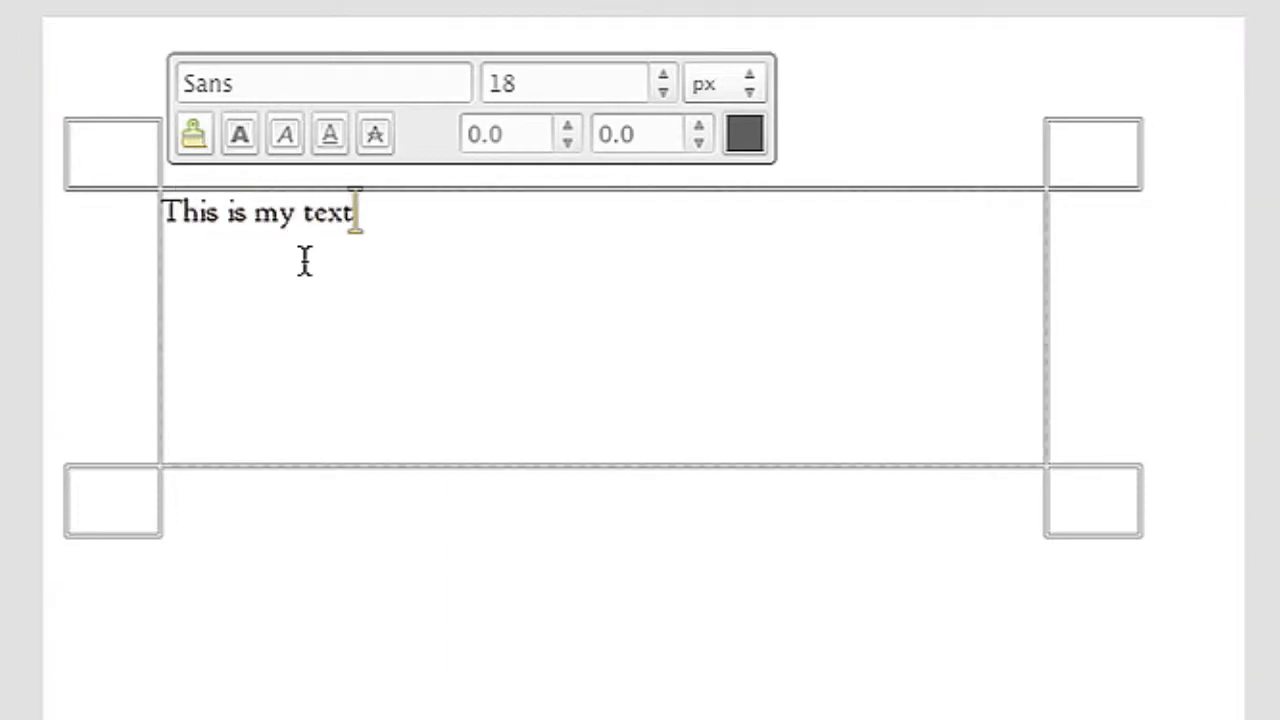
{"action": "type", "text": "."}
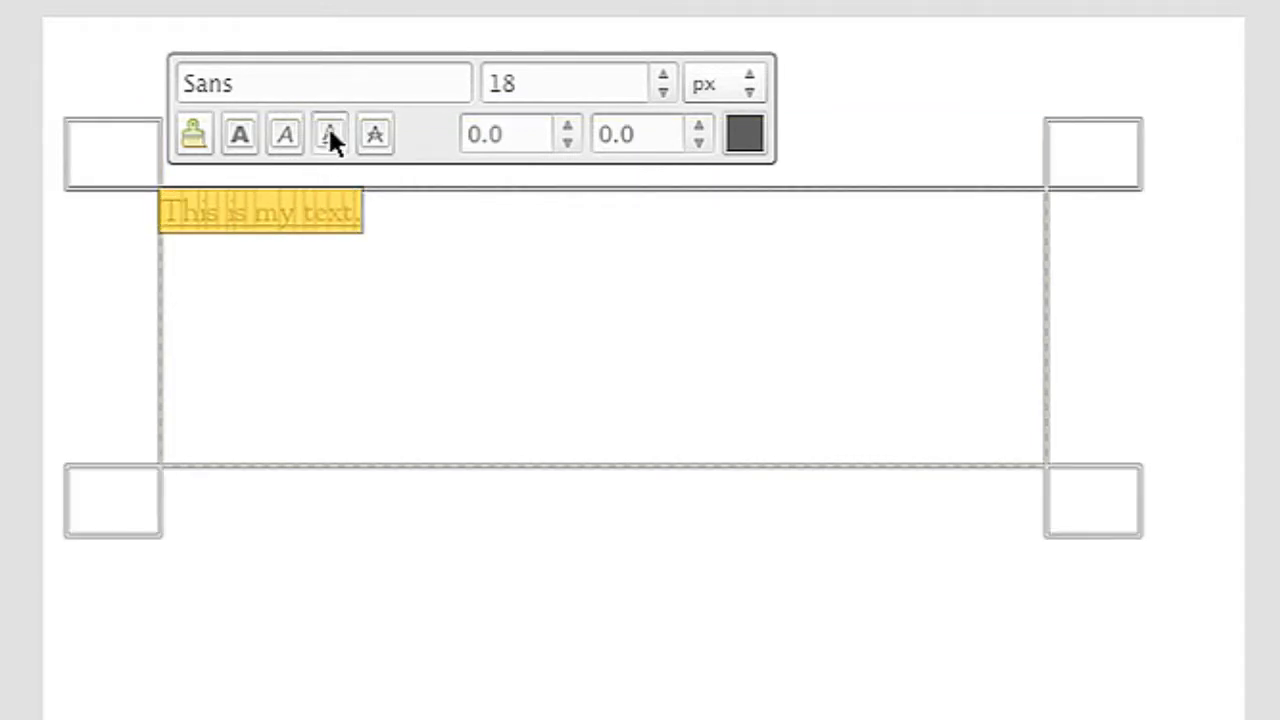
{"action": "left_click", "coordinate": [328, 132]}
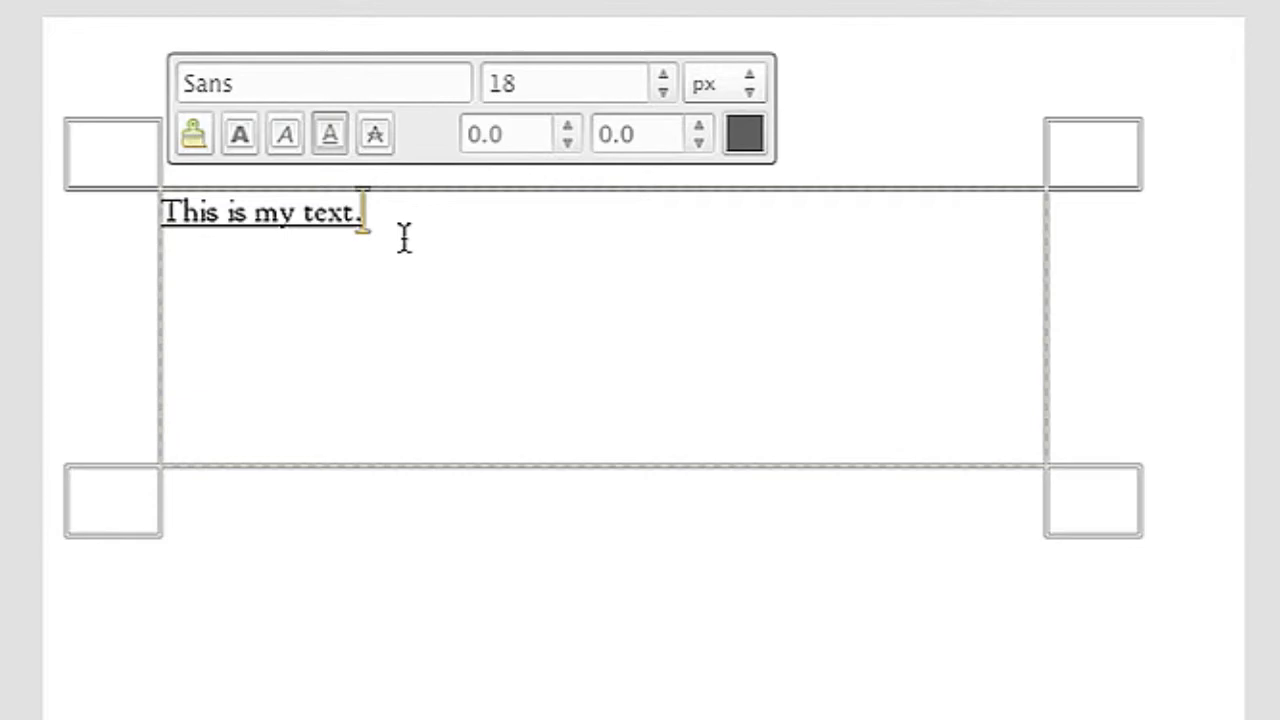